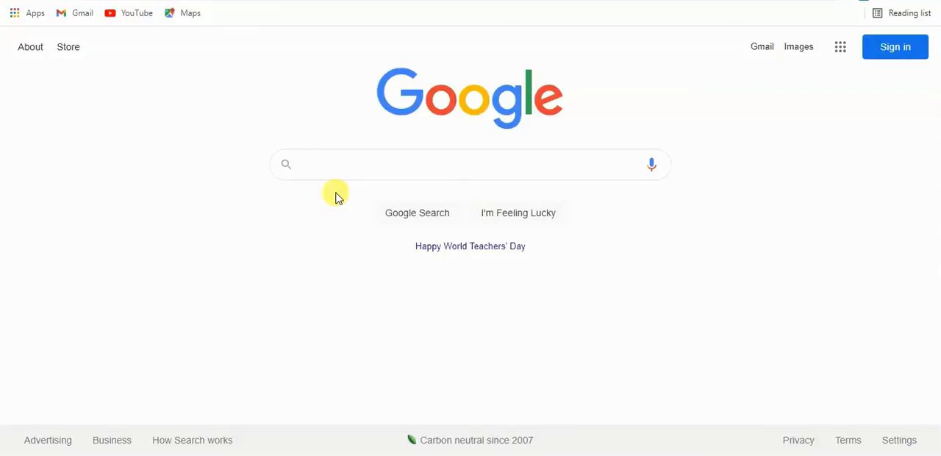
Search Google for 'z library' and open the official Z-Library site result
text(z library)
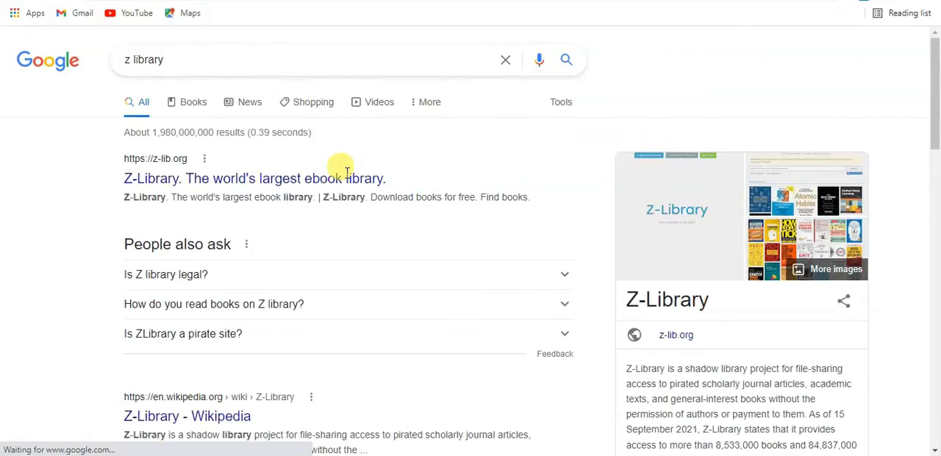
scroll(down, 3)
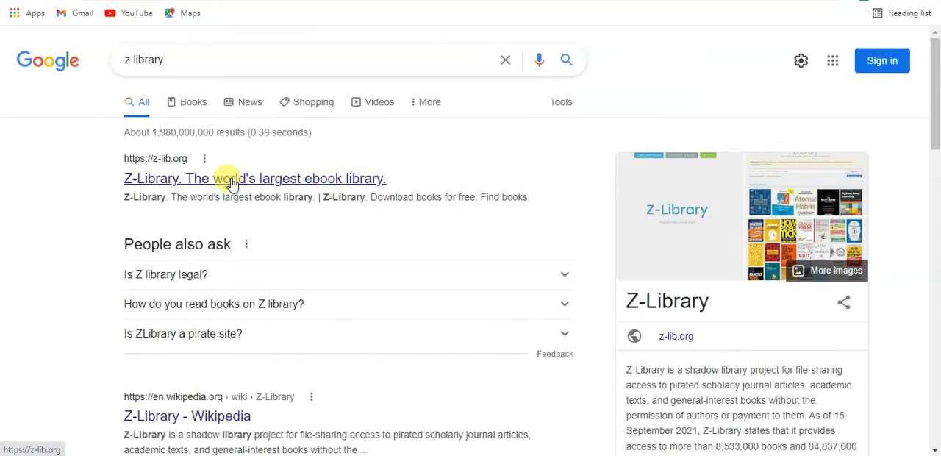
click(231, 178)
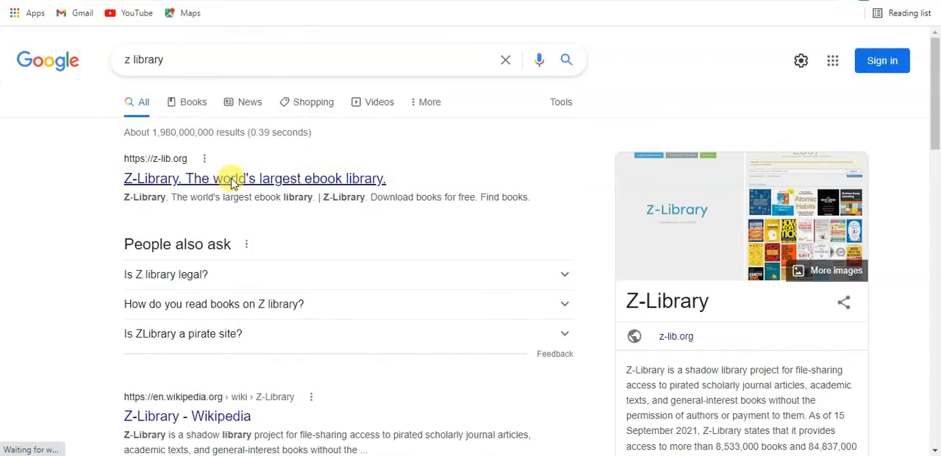
From the Z-Library domains page, go to the Sign In/Up single sign-in page
click(255, 178)
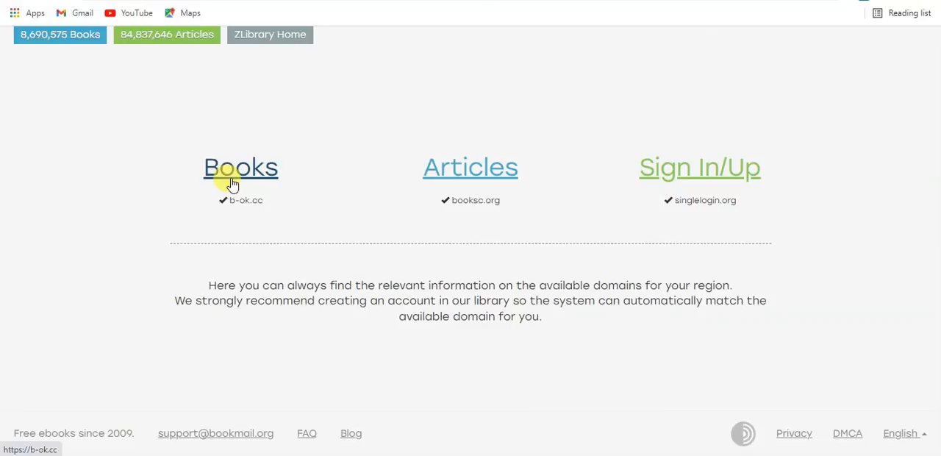
mouse_move(699, 169)
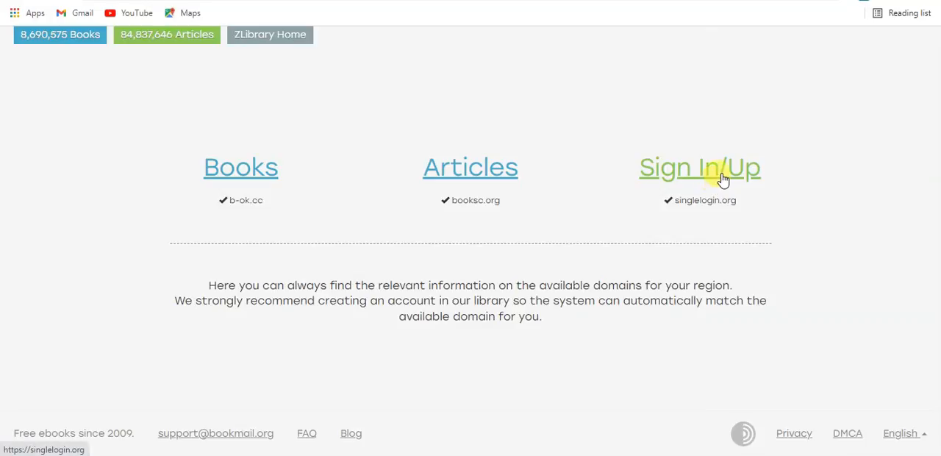
click(700, 168)
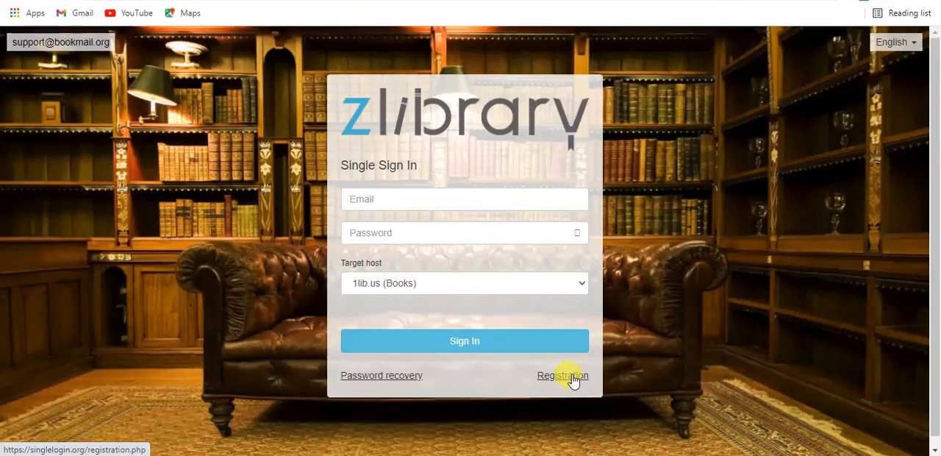
Register a new Z-Library account with email and password, returning to the domains overview
click(562, 375)
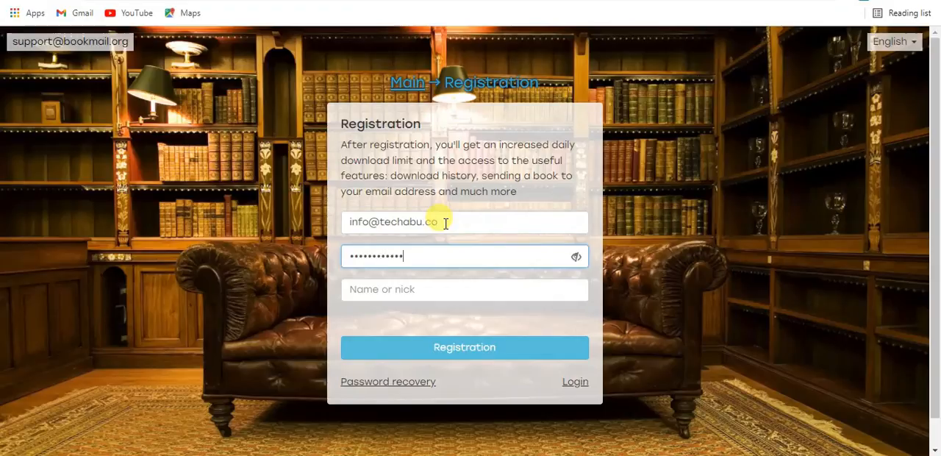
click(464, 347)
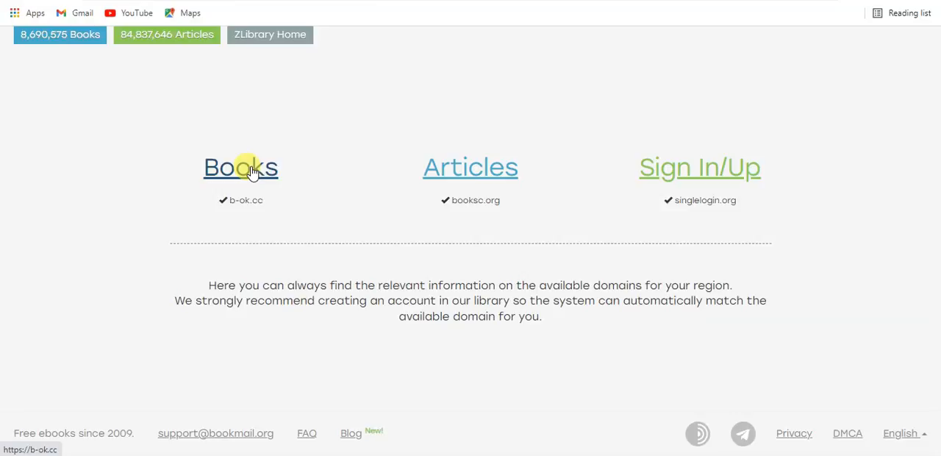
Search the Books section for 'Java', surfacing Java: The Complete Reference, Eleventh Edition
click(241, 167)
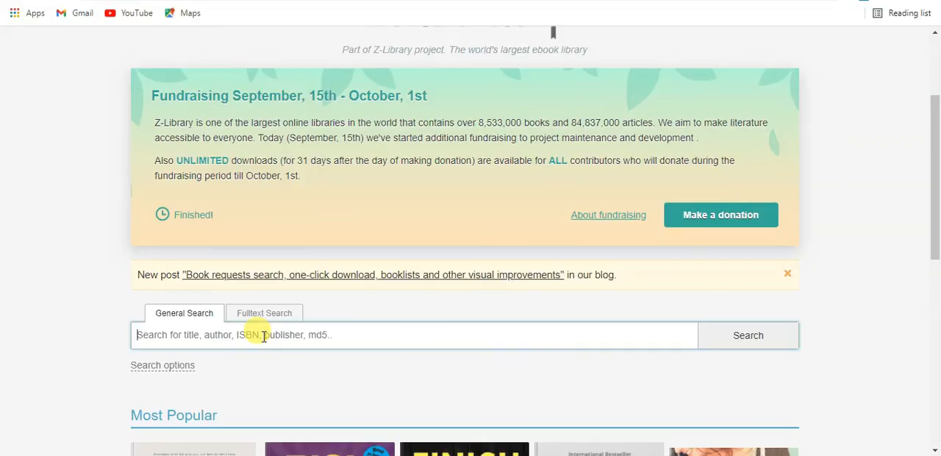
scroll(down, 3)
text(Java)
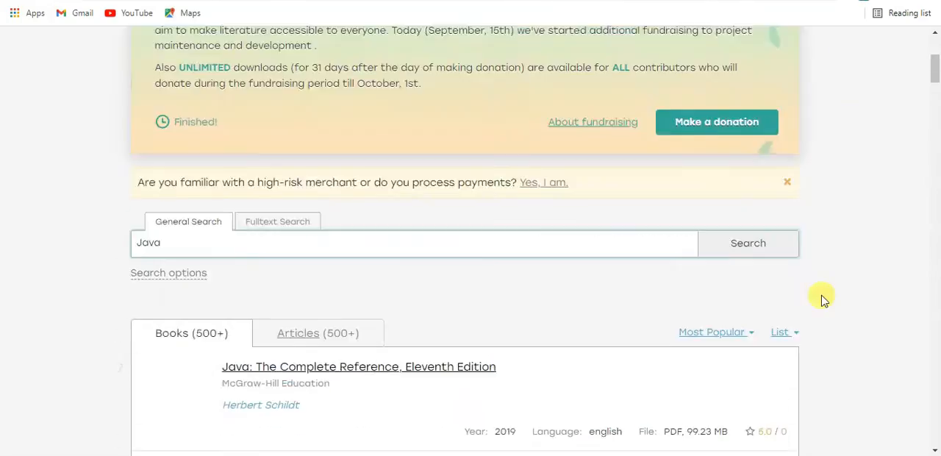
scroll(down, 3)
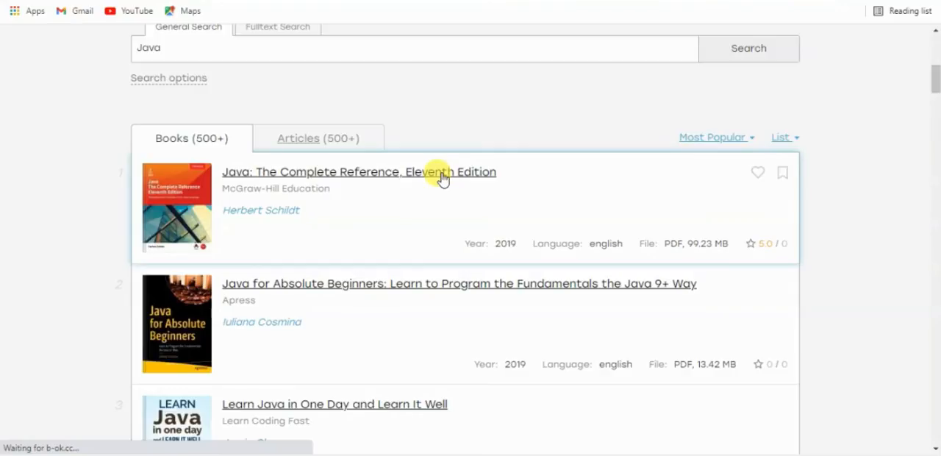
Request the 99.23 MB PDF from the Java: The Complete Reference, Eleventh Edition page
click(358, 171)
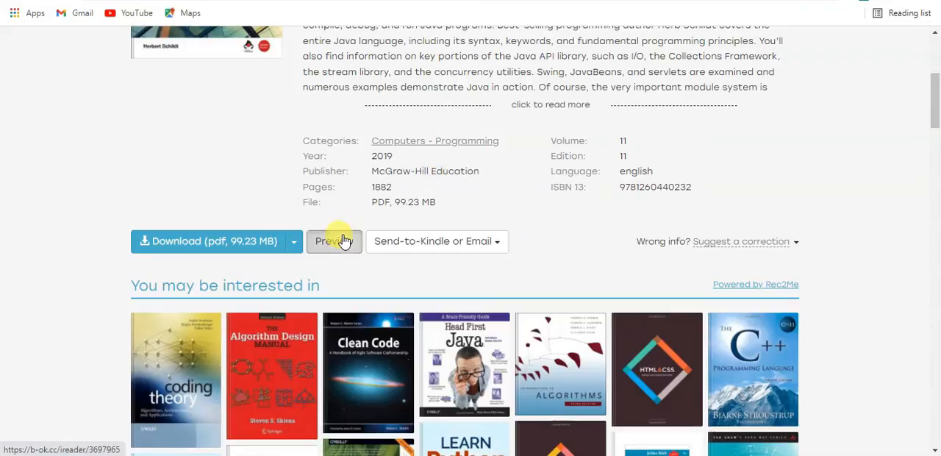
mouse_move(209, 226)
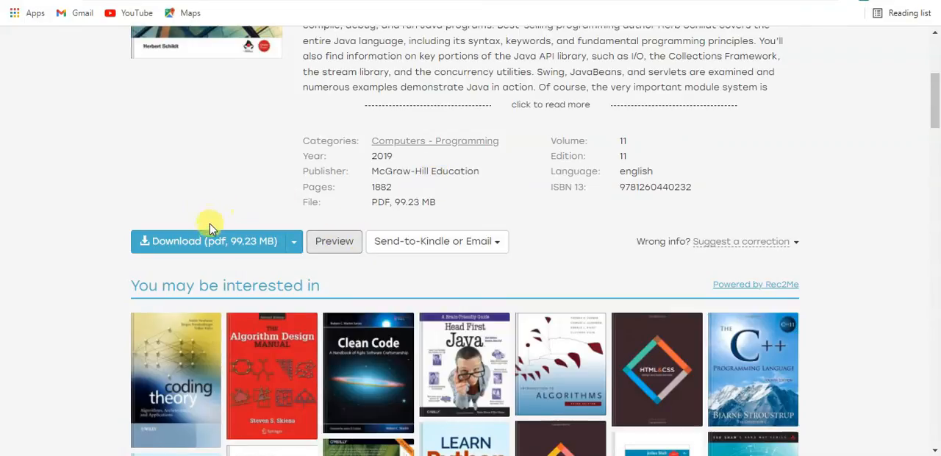
mouse_move(241, 250)
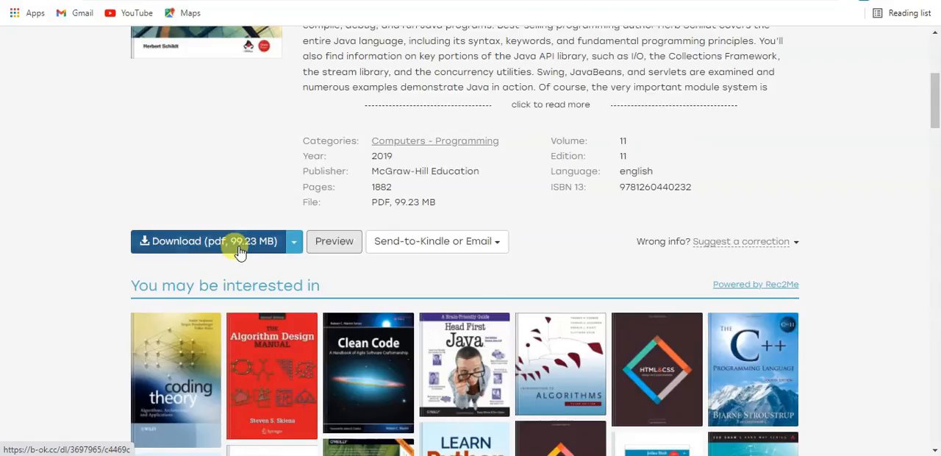
click(211, 241)
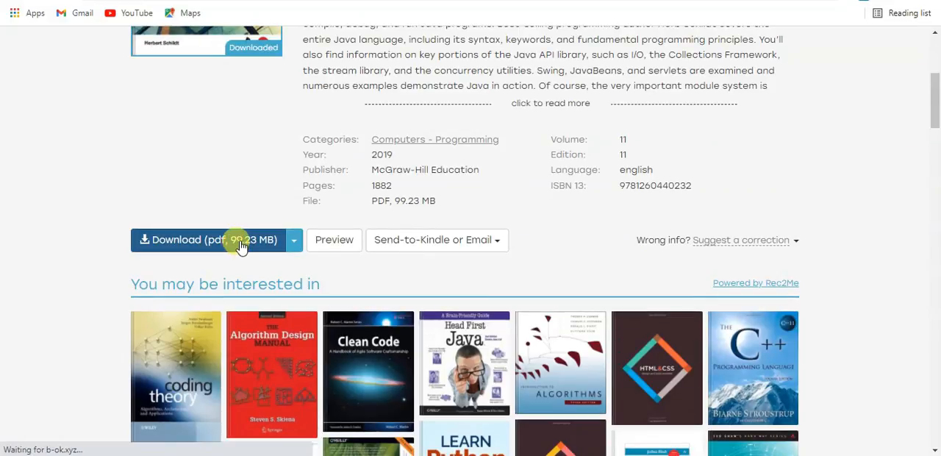
Start the IDM download of the Java PDF into the Documents category
click(212, 238)
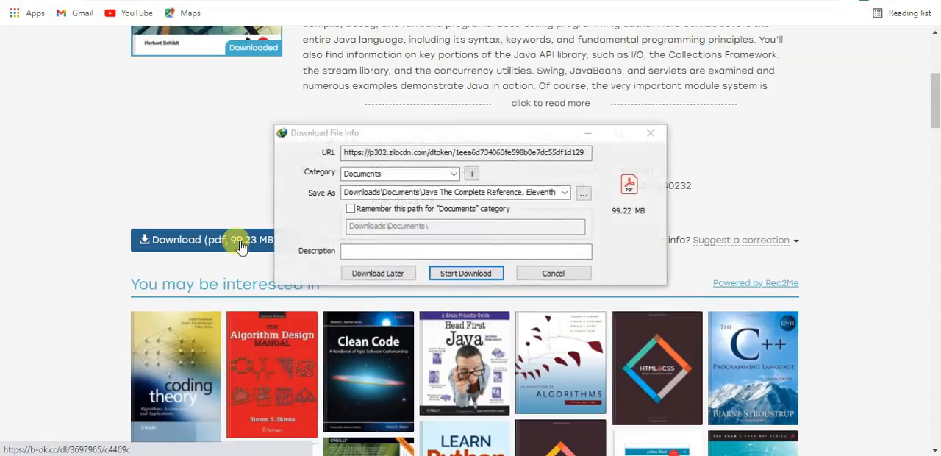
click(464, 273)
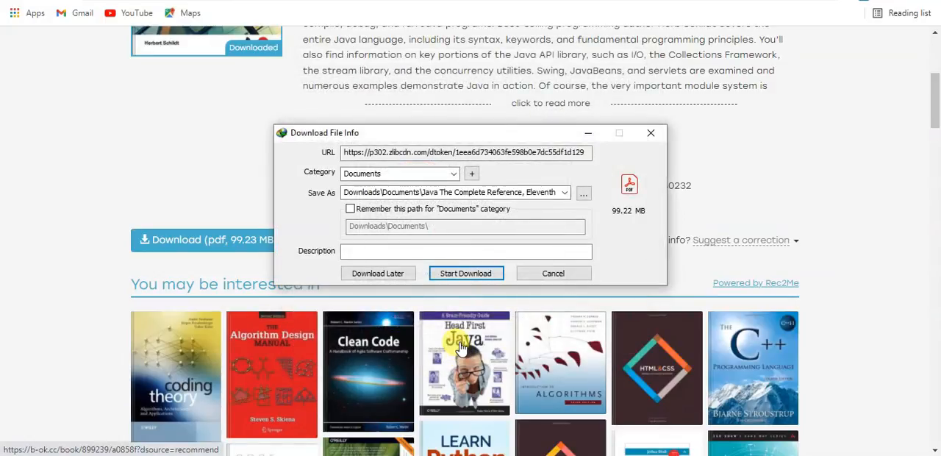
mouse_move(464, 273)
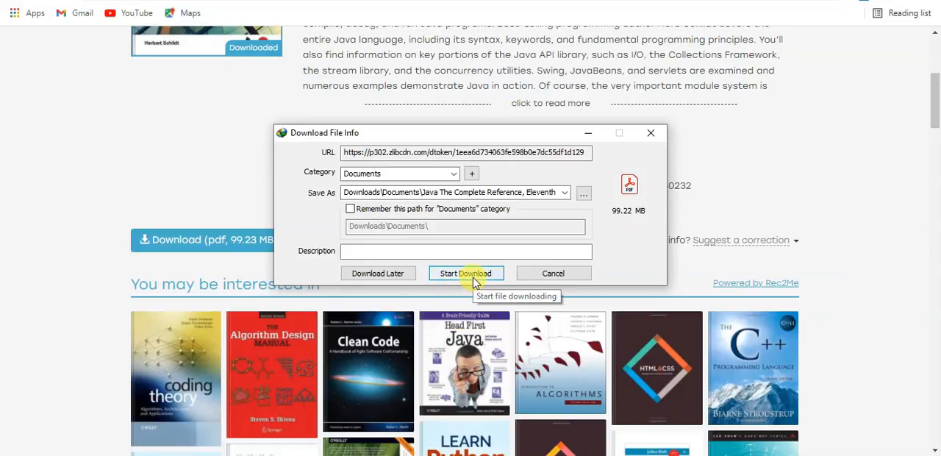
click(464, 273)
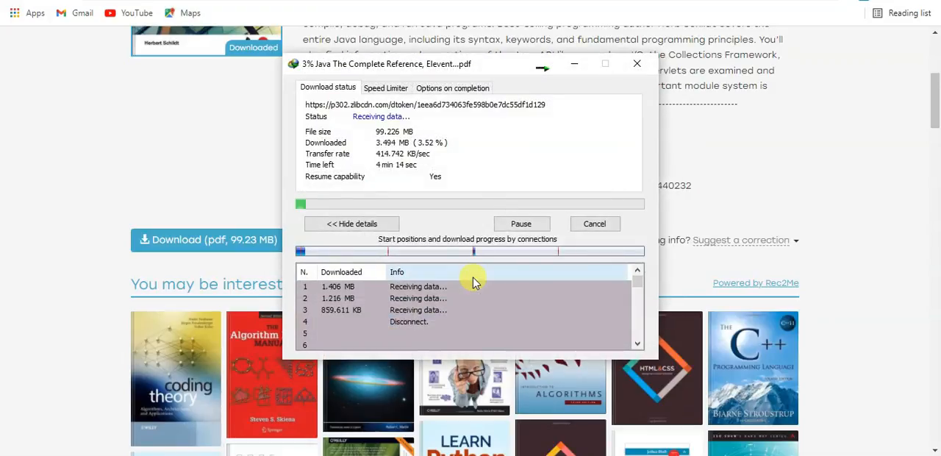